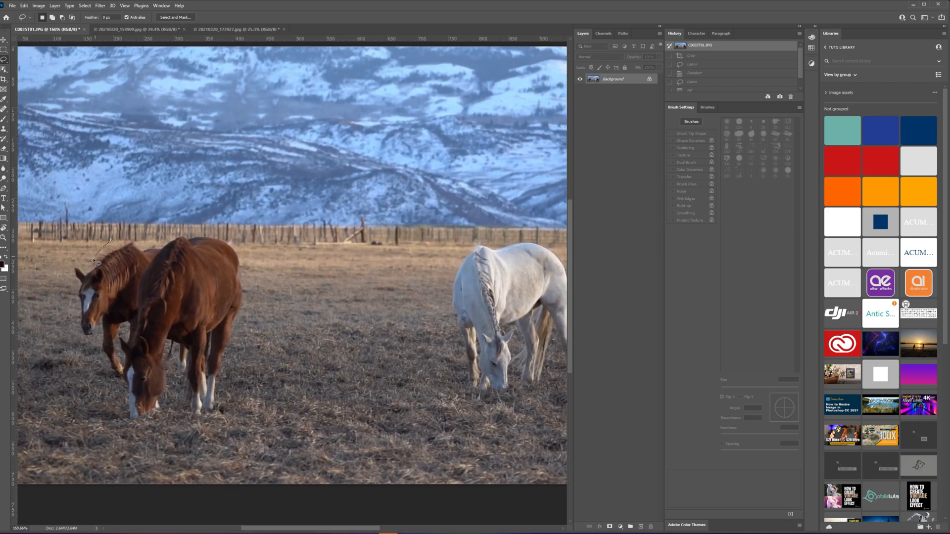
# Step: Draw a loose lasso outline around the two brown horses and close it
pyautogui.moveTo(106, 242); pyautogui.dragTo(102, 364)
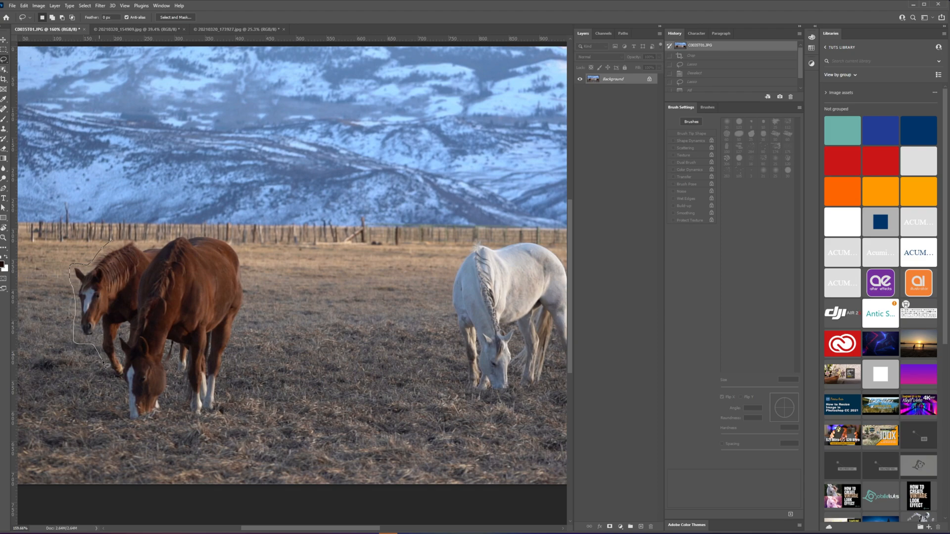
pyautogui.moveTo(103, 360); pyautogui.dragTo(230, 406)
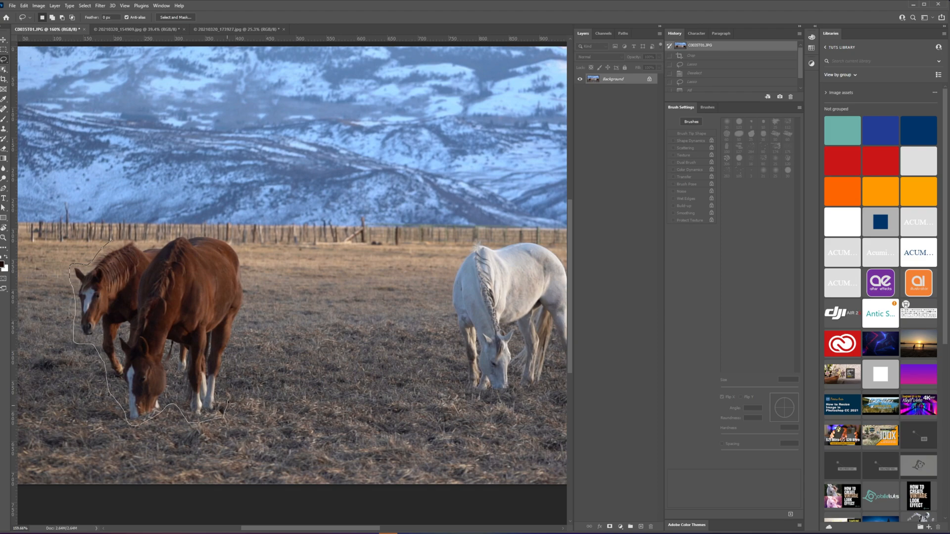
pyautogui.click(691, 55)
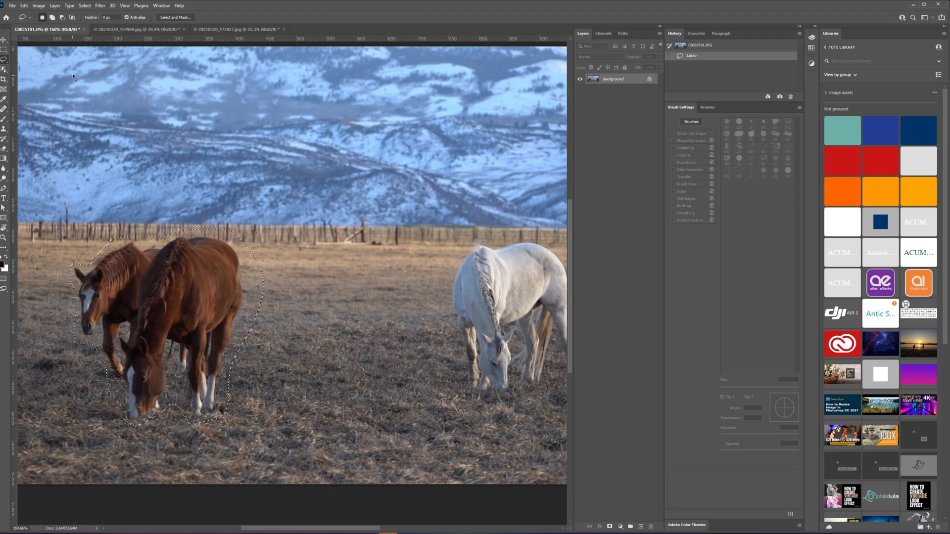
# Step: Fill the horse selection with Content-Aware contents via Edit > Fill
pyautogui.click(23, 6)
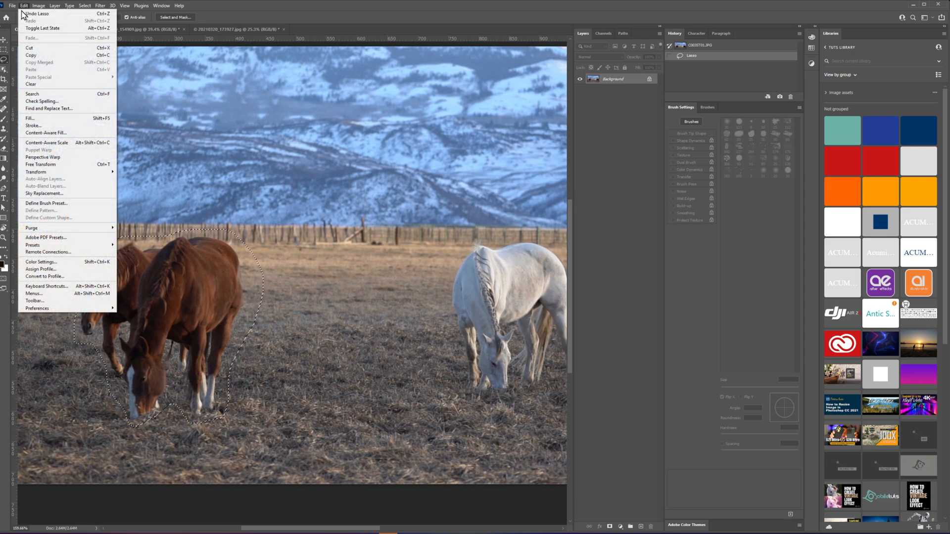
pyautogui.moveTo(30, 119)
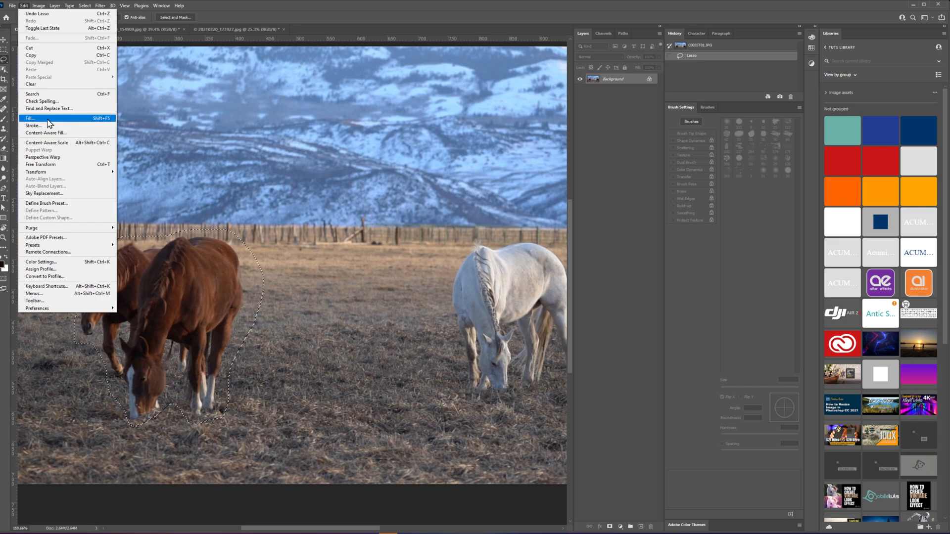
pyautogui.moveTo(97, 118)
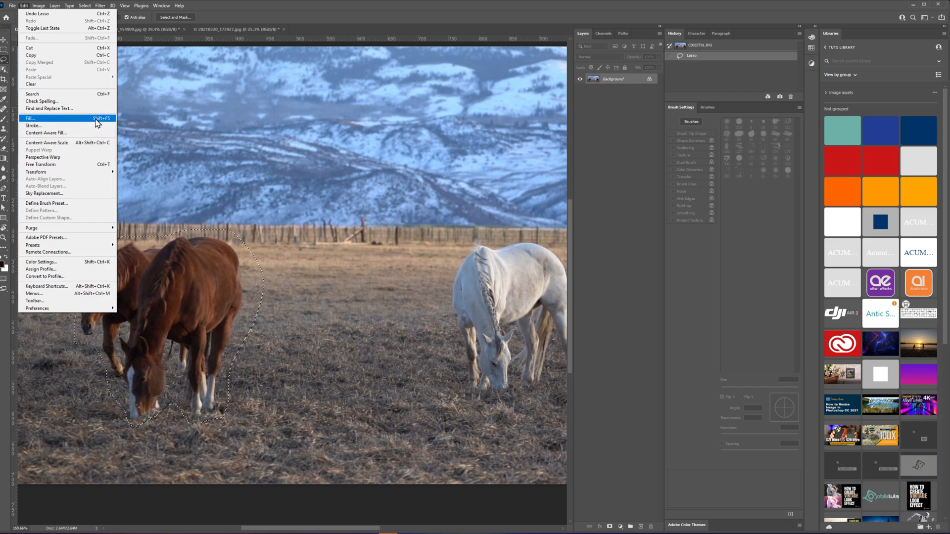
pyautogui.moveTo(94, 123)
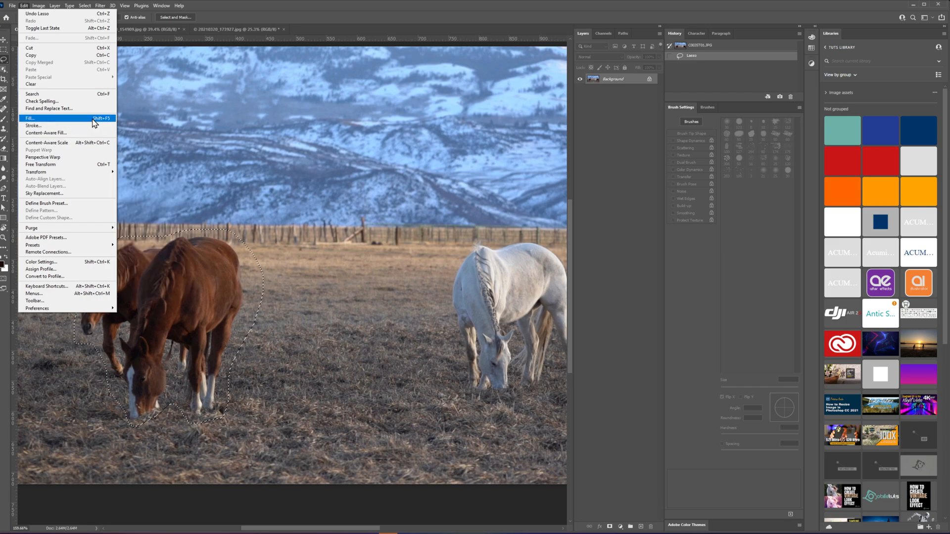
pyautogui.click(29, 118)
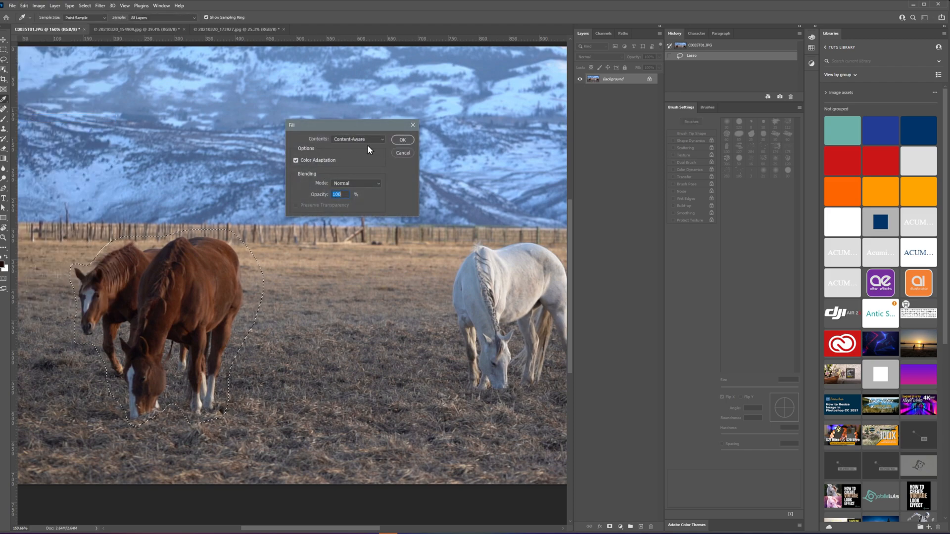
pyautogui.click(357, 139)
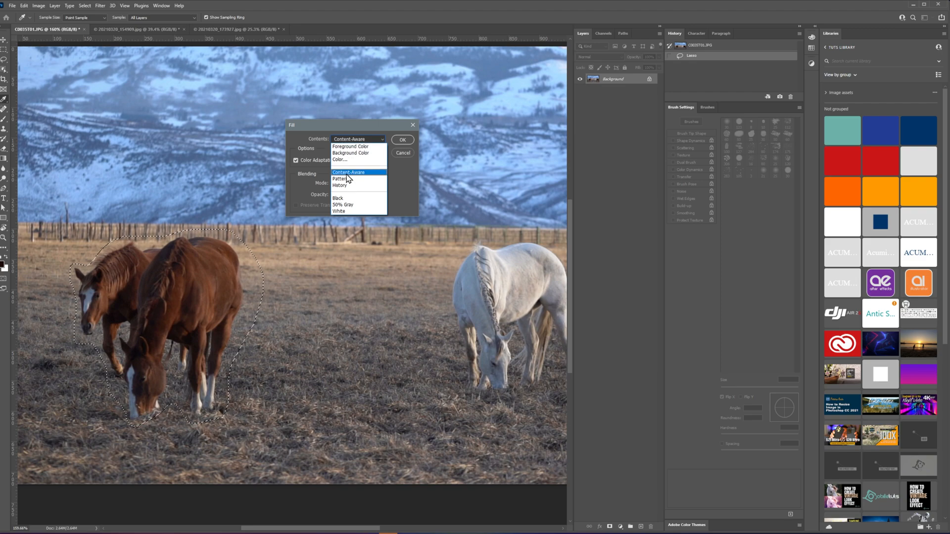
pyautogui.click(348, 172)
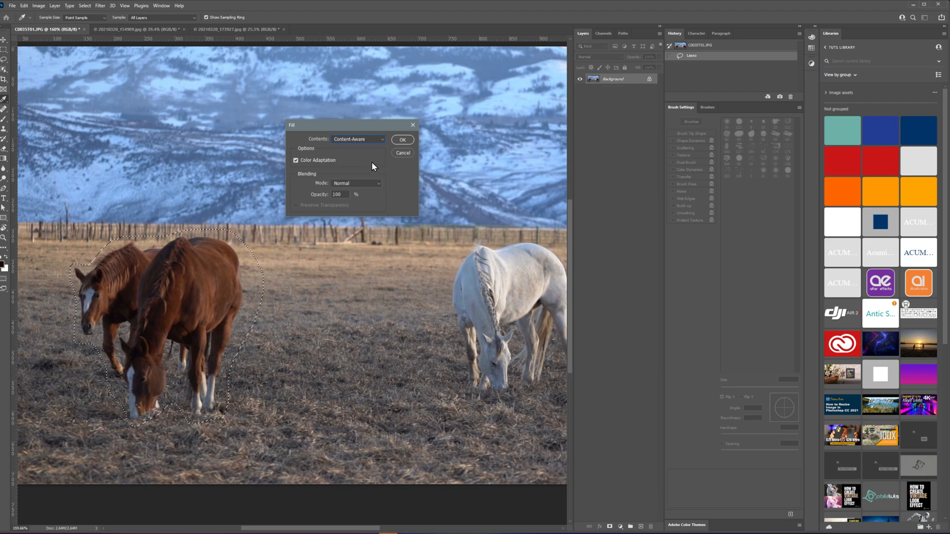
pyautogui.click(402, 139)
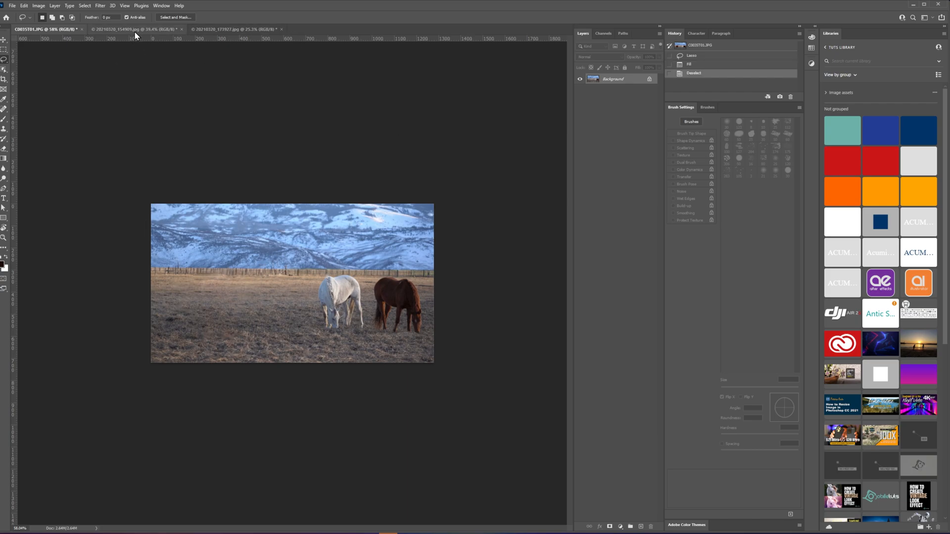
# Step: On the second photo, content-aware fill away the hikers among the trees
pyautogui.click(130, 29)
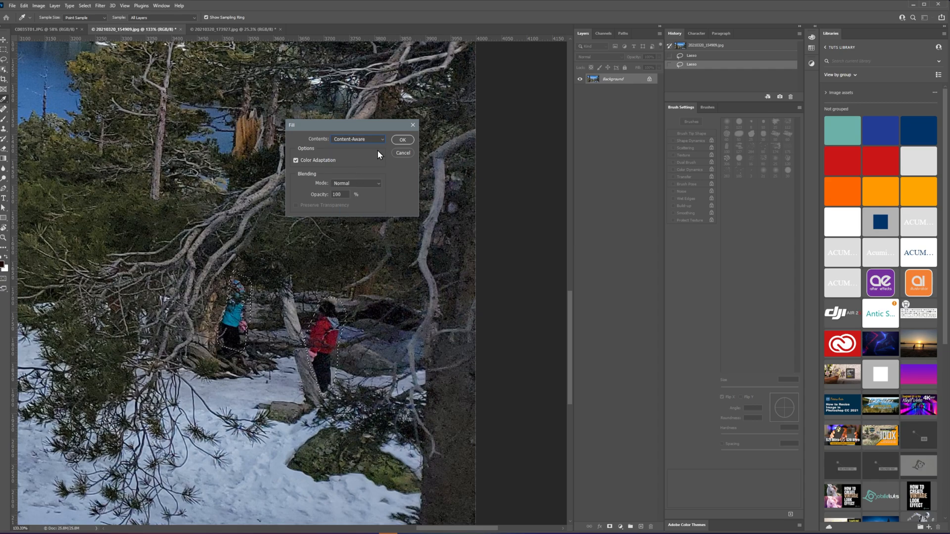
pyautogui.click(402, 140)
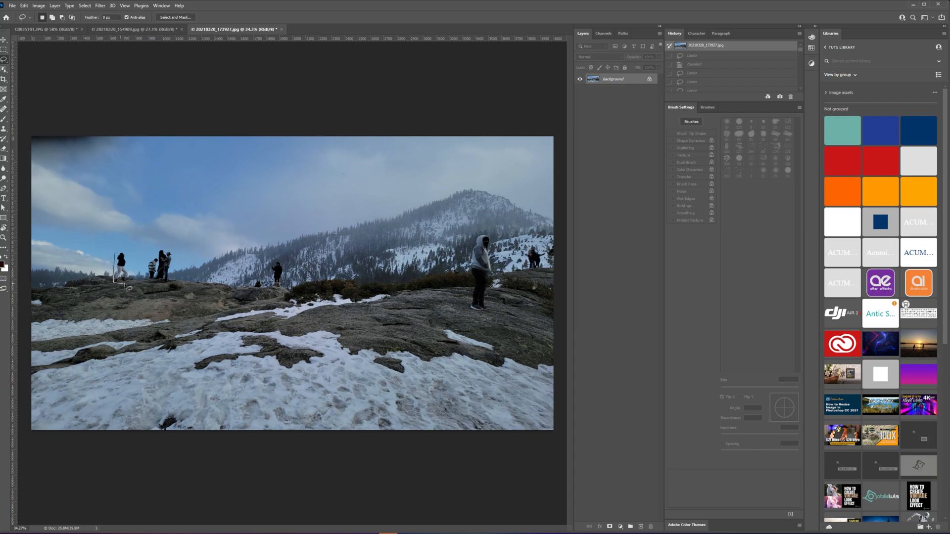
# Step: Lasso two of the distant hikers on the left horizon into one selection
pyautogui.moveTo(119, 251); pyautogui.dragTo(124, 285)
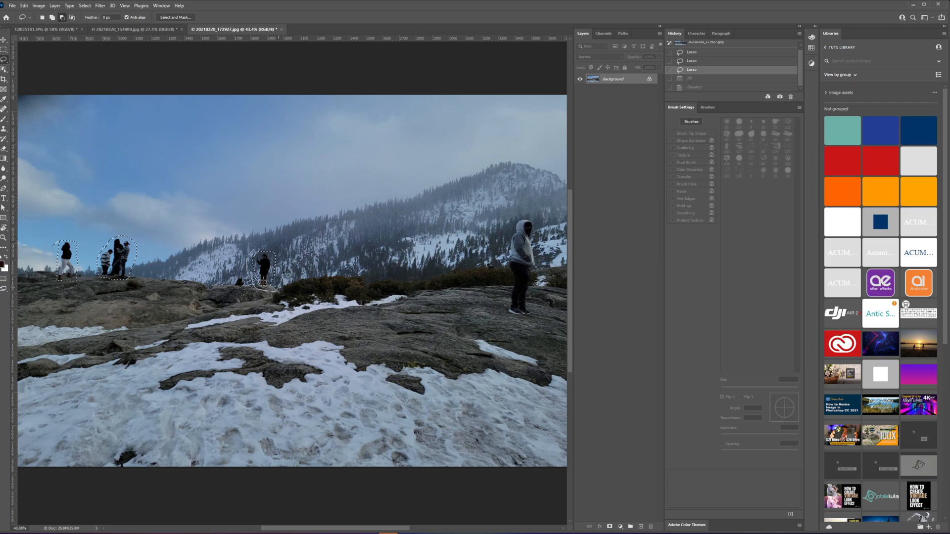
pyautogui.moveTo(254, 254); pyautogui.dragTo(291, 278)
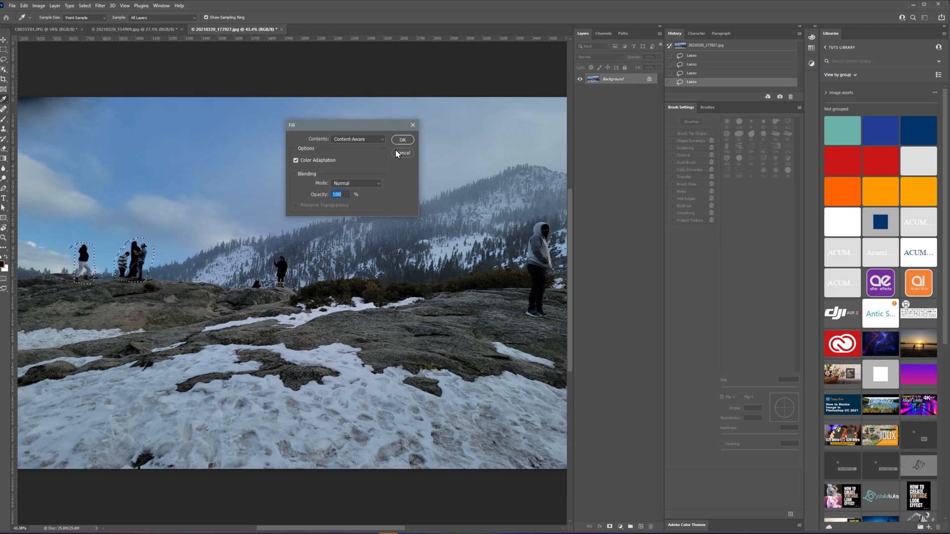
# Step: Content-aware fill the horizon hikers, the middle hiker, and the hooded person on the rock
pyautogui.click(401, 140)
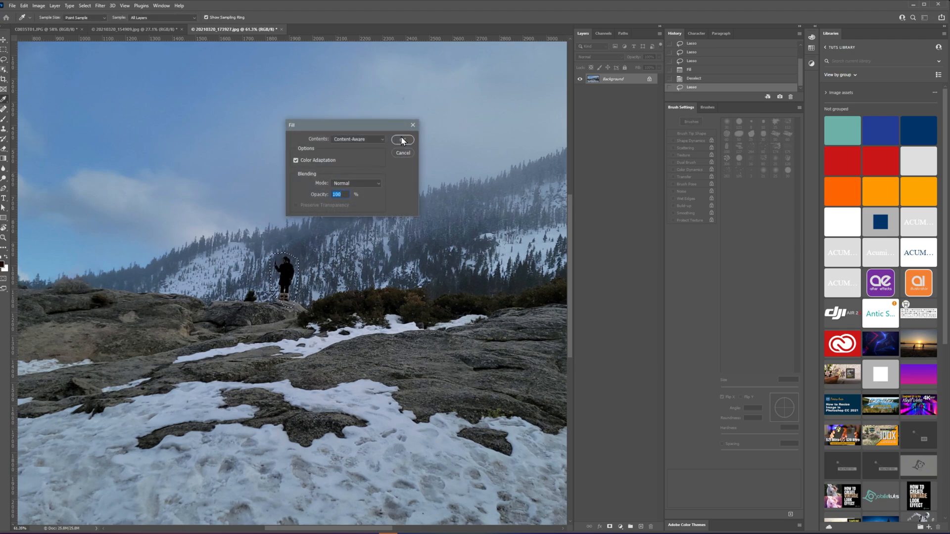
pyautogui.click(402, 140)
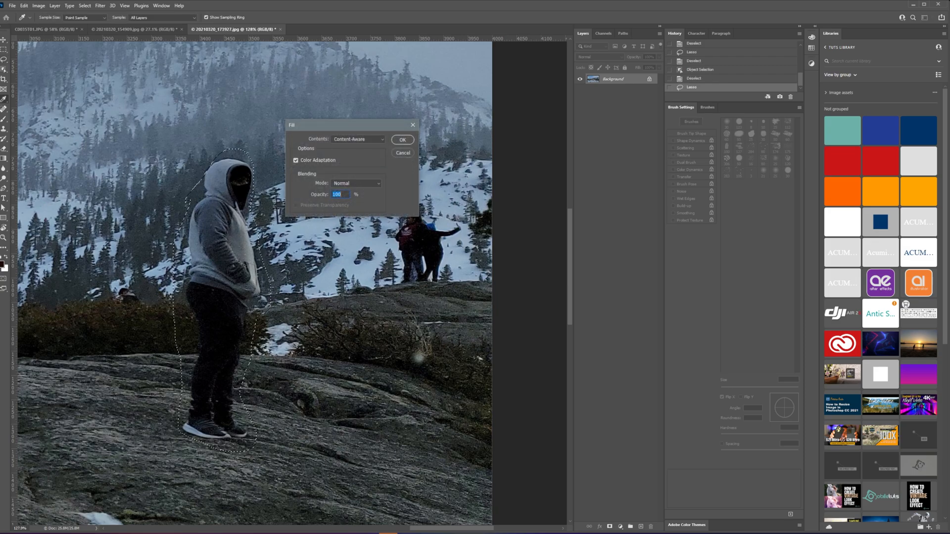
pyautogui.click(402, 140)
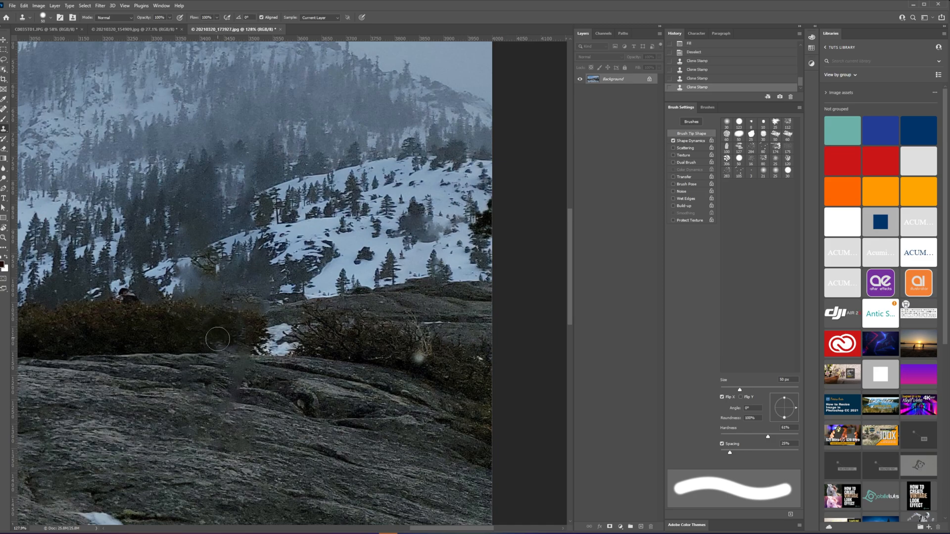
# Step: Clone-stamp clean rock texture over the smudge left by the hooded person
pyautogui.moveTo(218, 339); pyautogui.dragTo(254, 342)
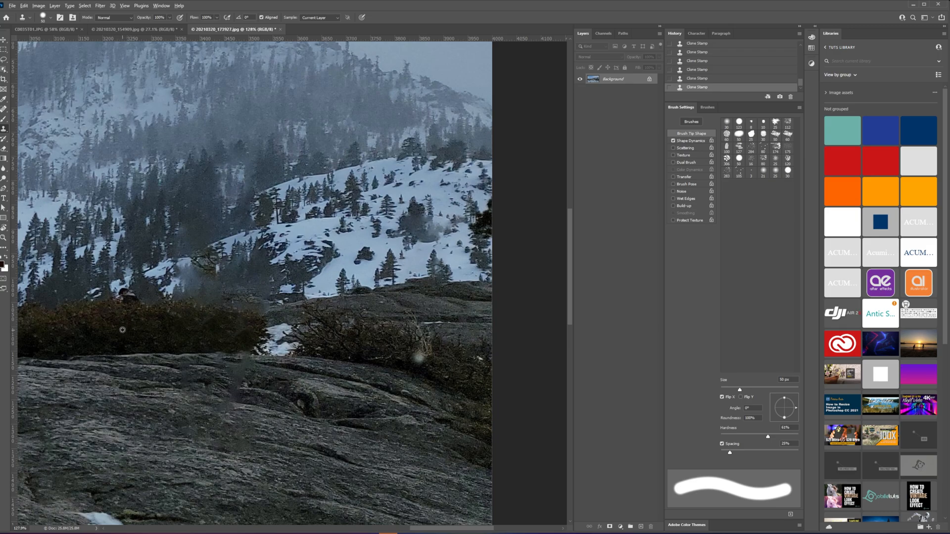
pyautogui.moveTo(134, 330)
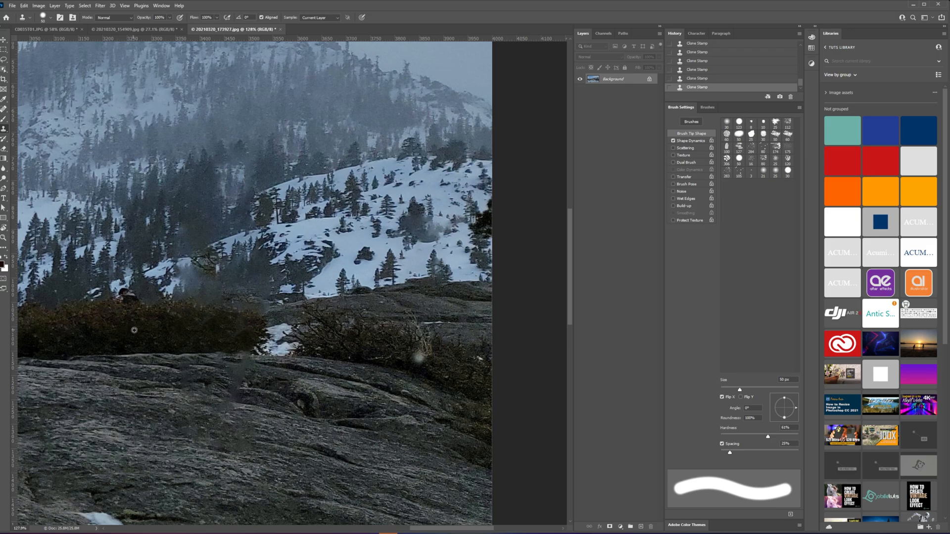